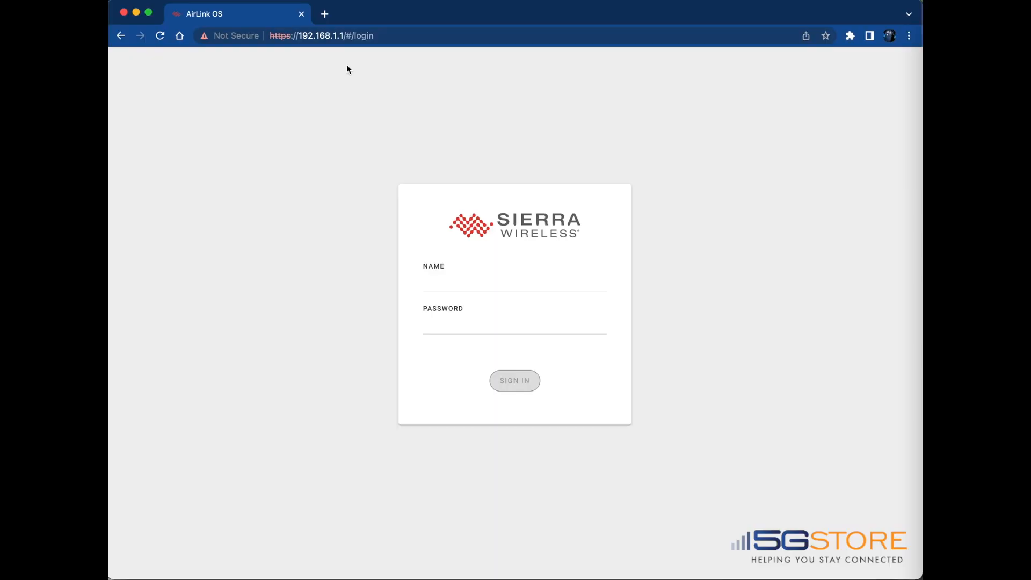
mouse_move(467, 235)
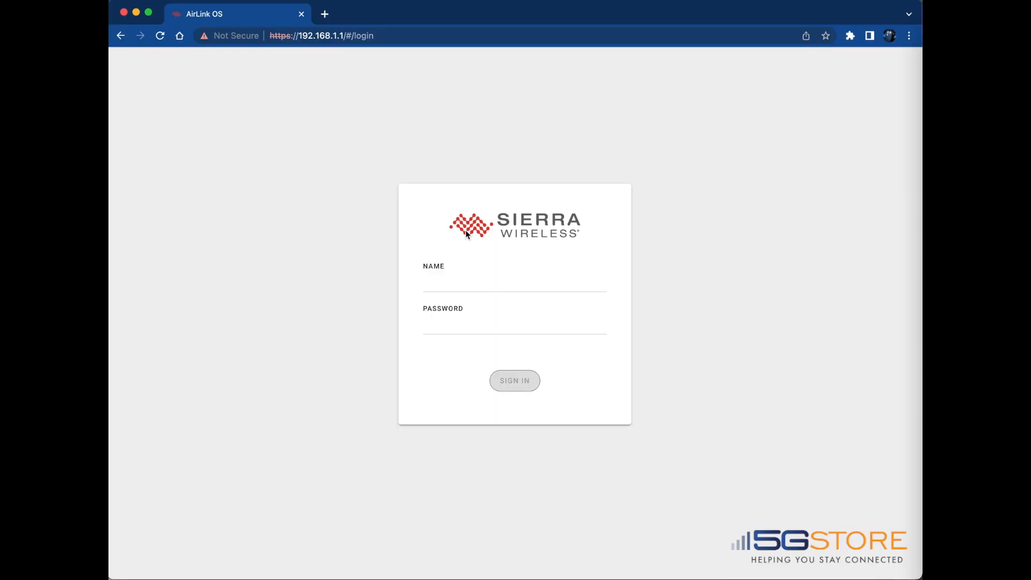
Sign in to the router as user 'admin' to reach the status dashboard
text(admin)
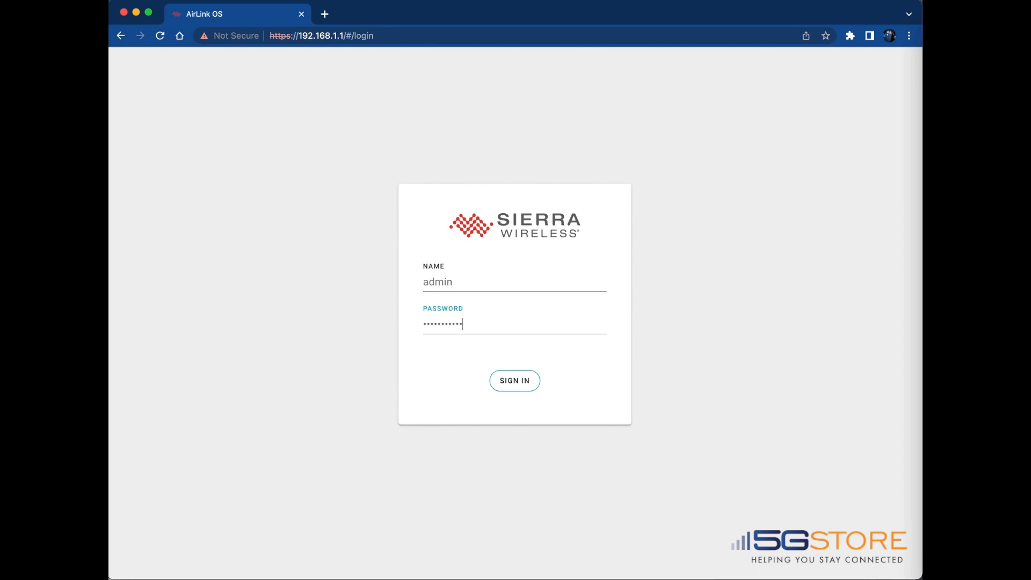
click(514, 381)
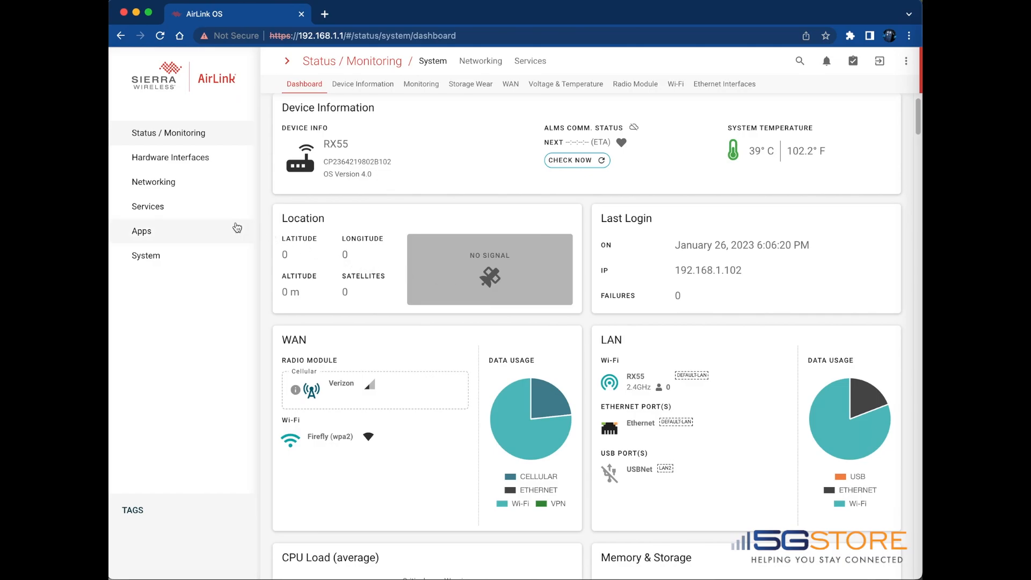
Go to Networking and load the Network Watchdog Monitoring Rules page listing the WAN rule
click(154, 181)
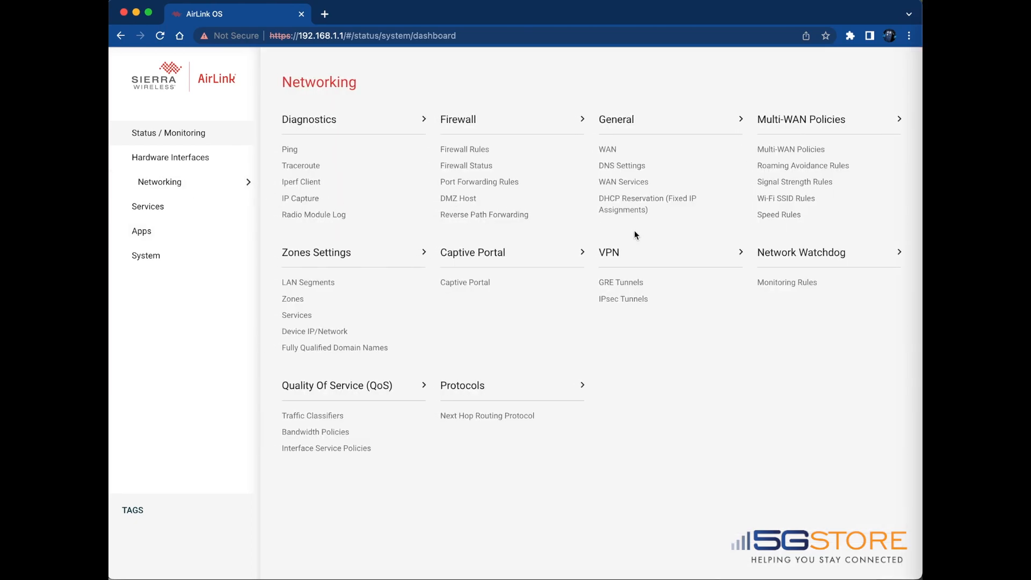
mouse_move(787, 282)
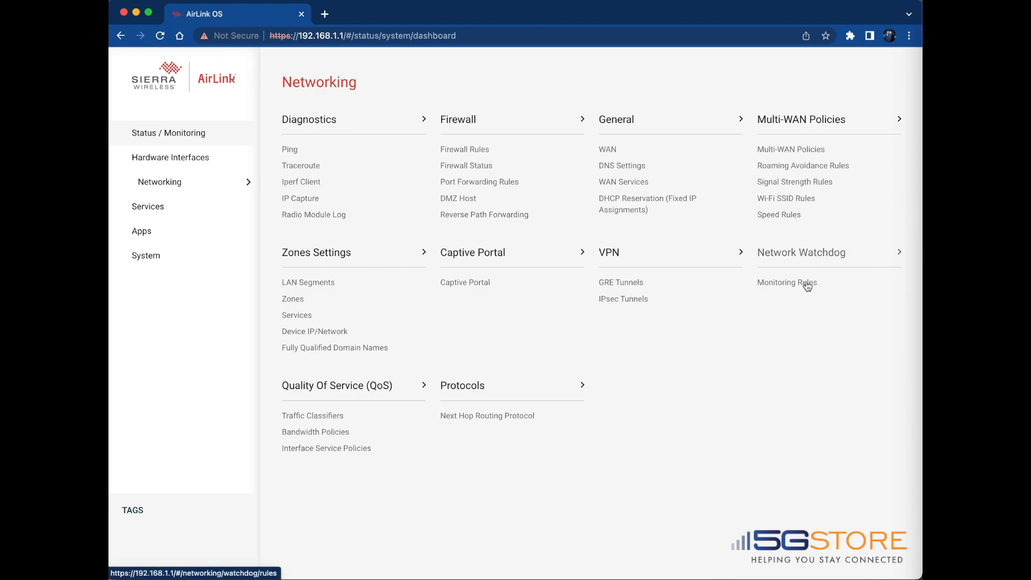
click(786, 283)
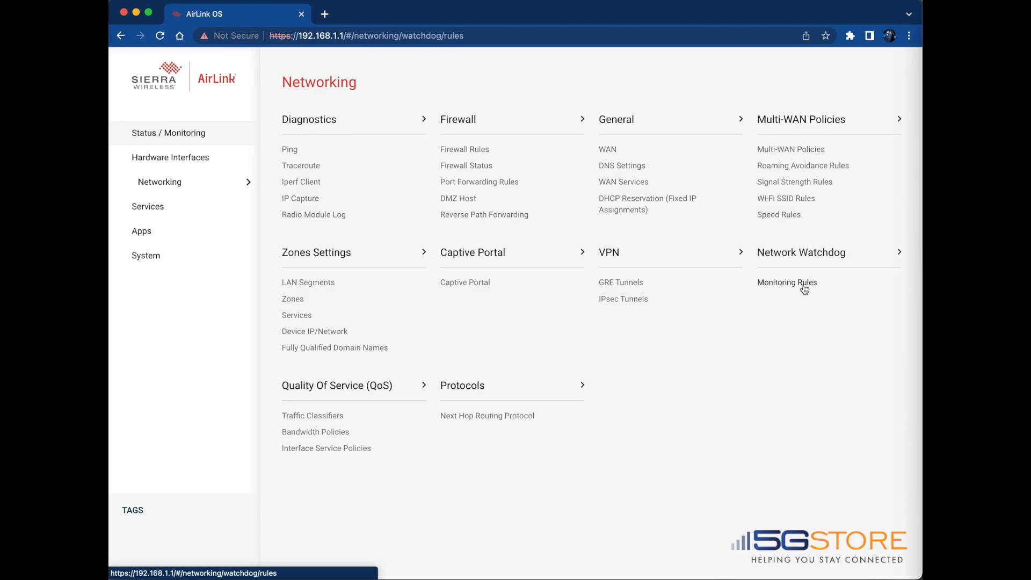
click(787, 283)
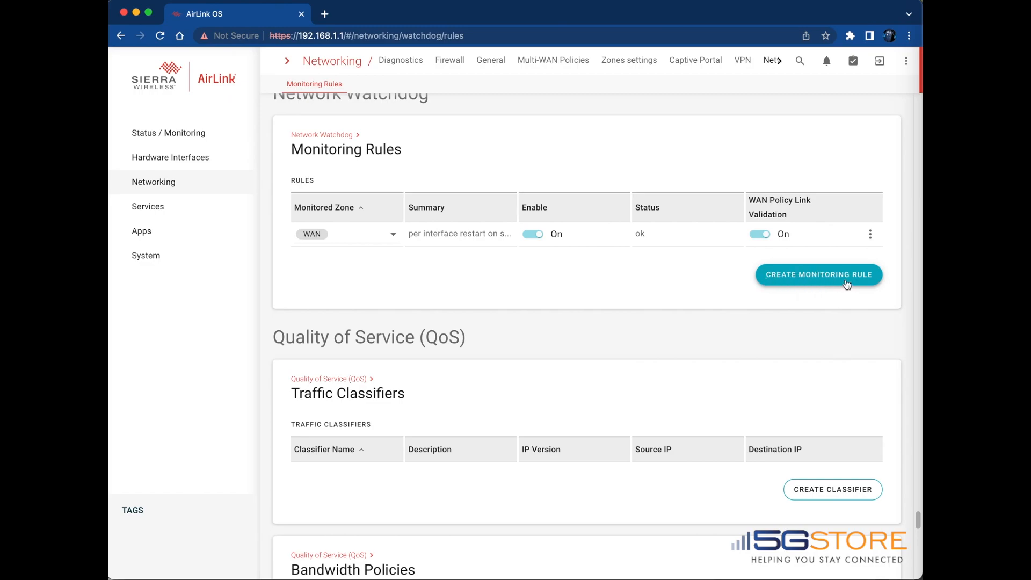
Edit the existing WAN rule and review its Monitored Zone choices, leaving it on WAN
click(869, 233)
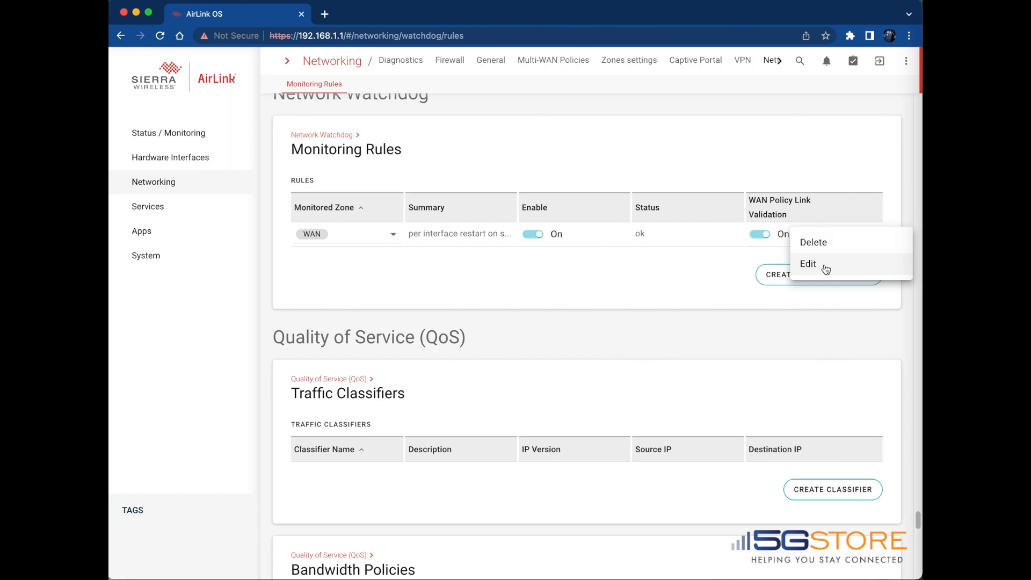
click(808, 264)
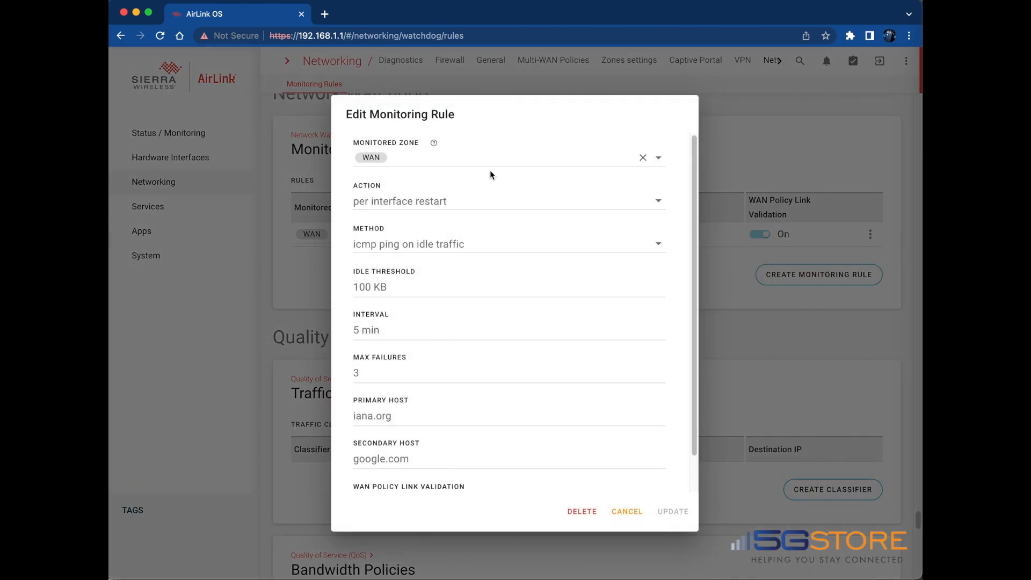
click(506, 157)
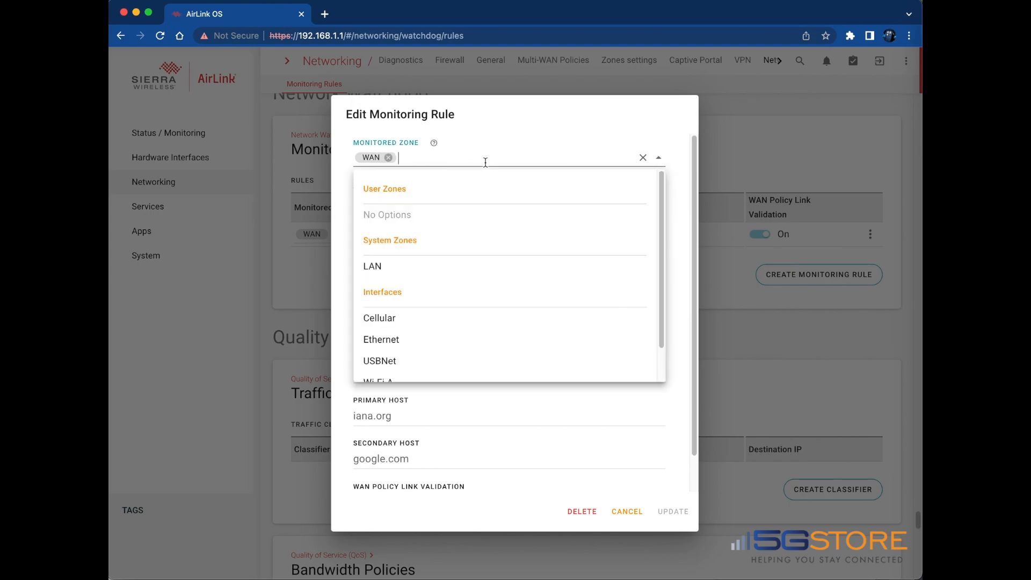
mouse_move(464, 231)
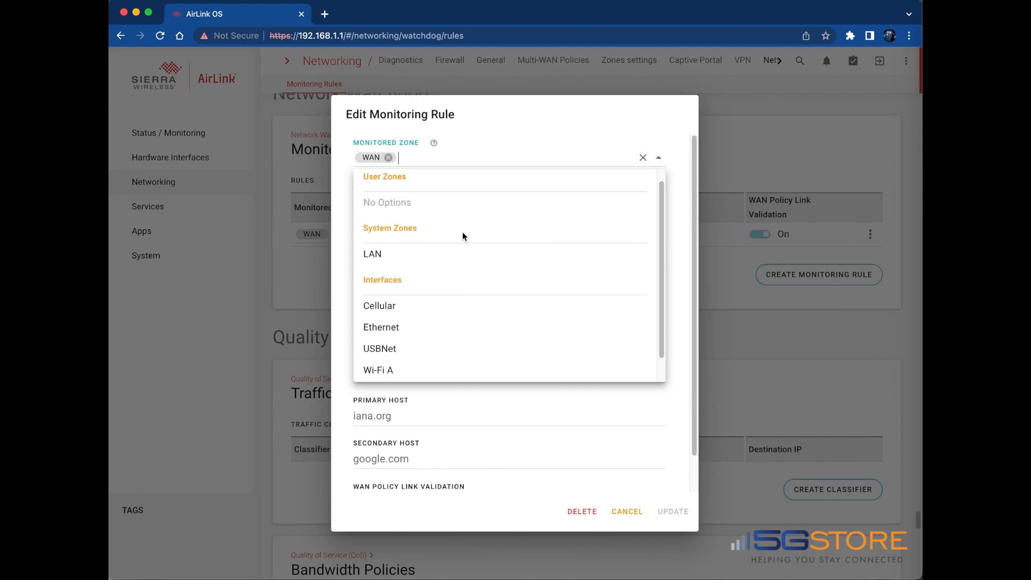
scroll(down, 3)
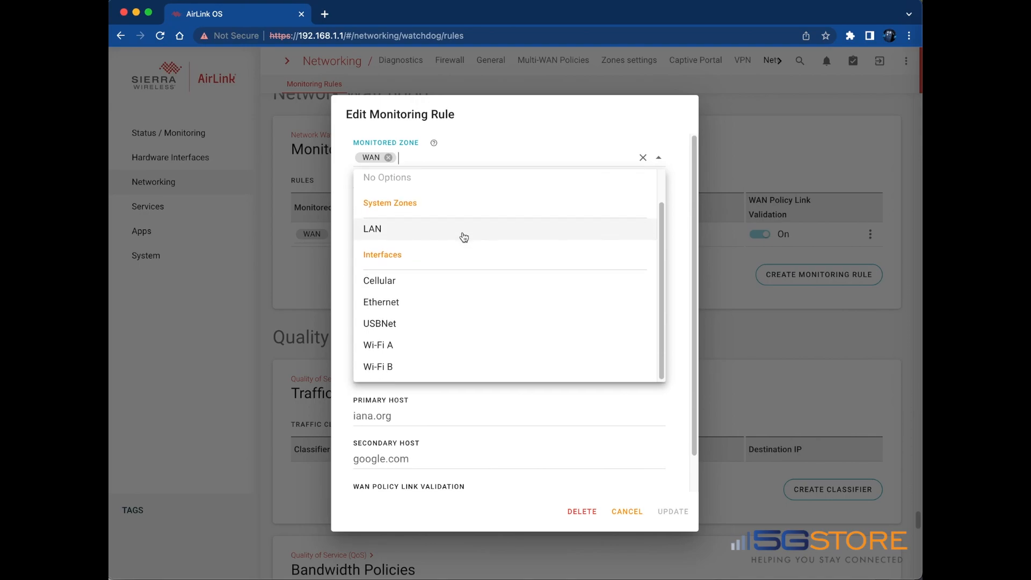
mouse_move(451, 285)
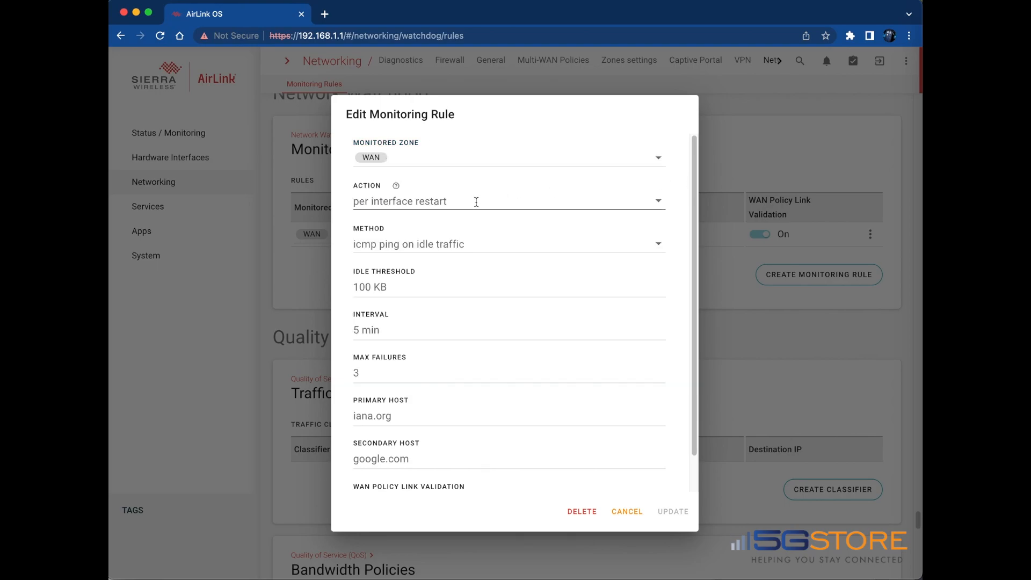
click(508, 201)
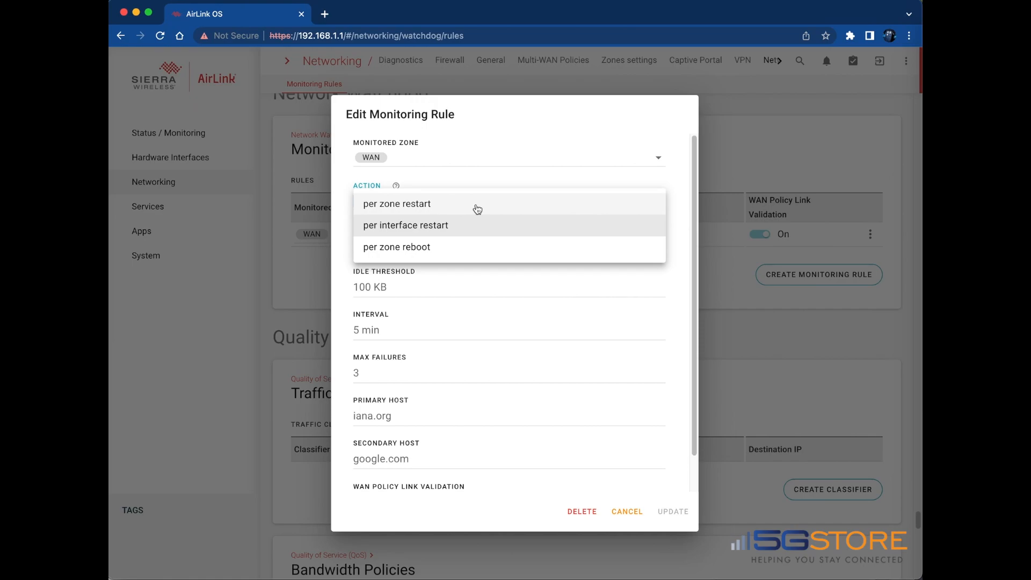
click(406, 224)
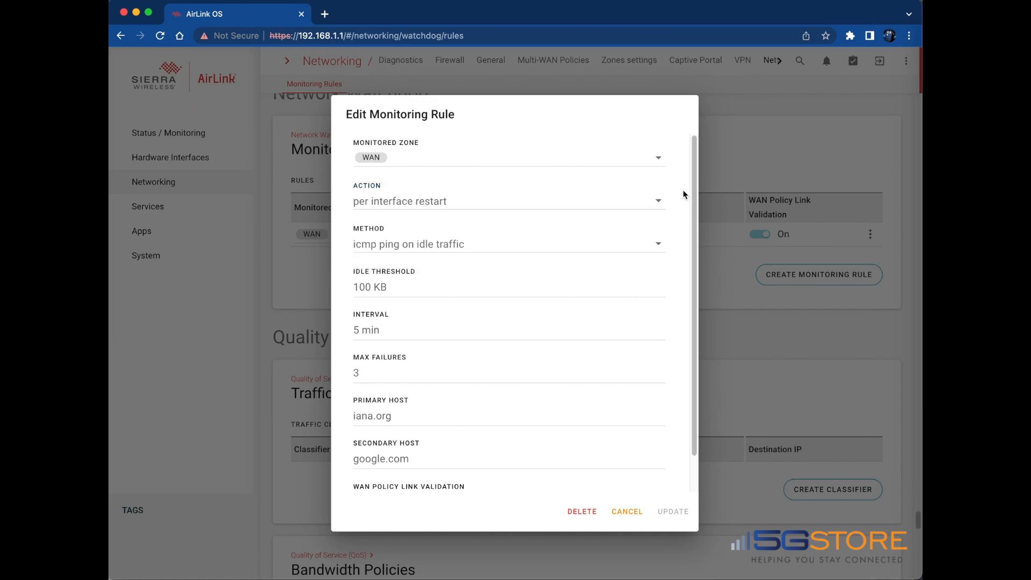
click(508, 244)
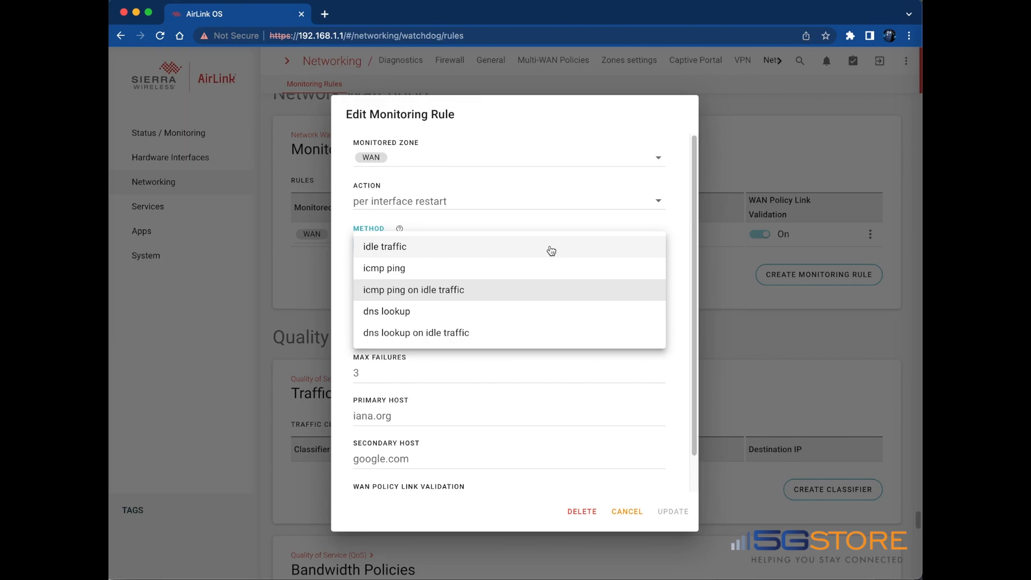
mouse_move(632, 276)
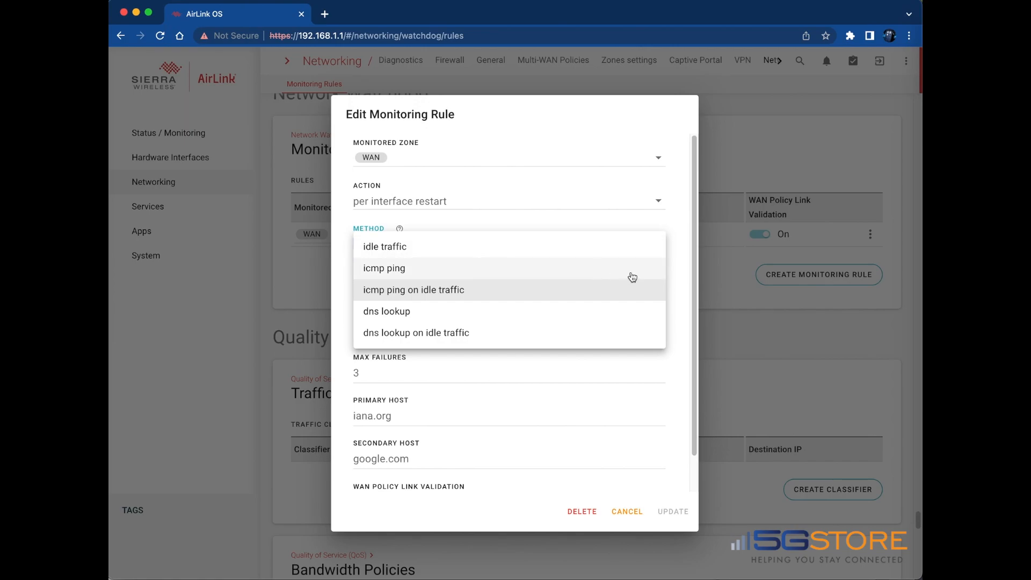
click(384, 268)
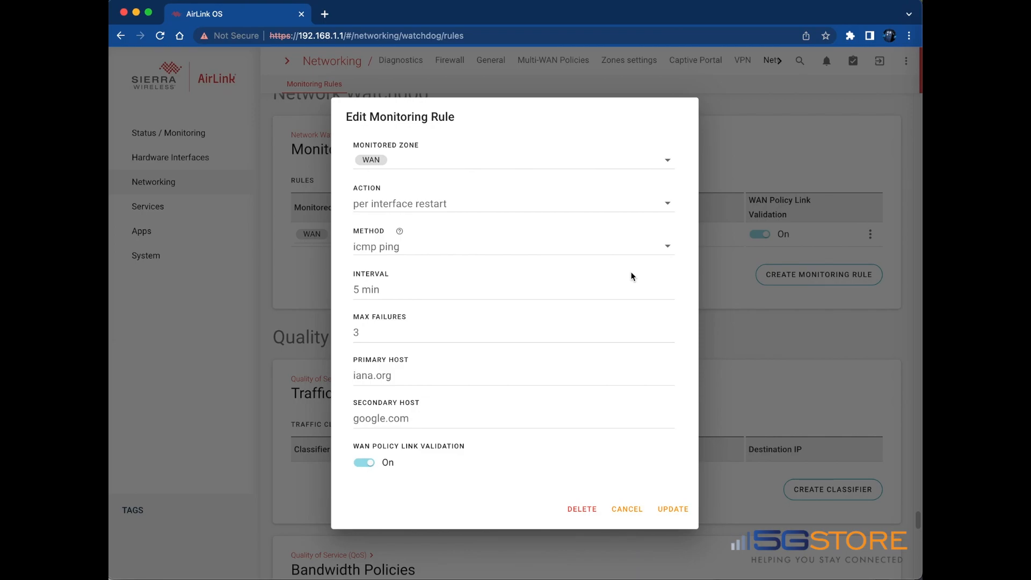
click(514, 247)
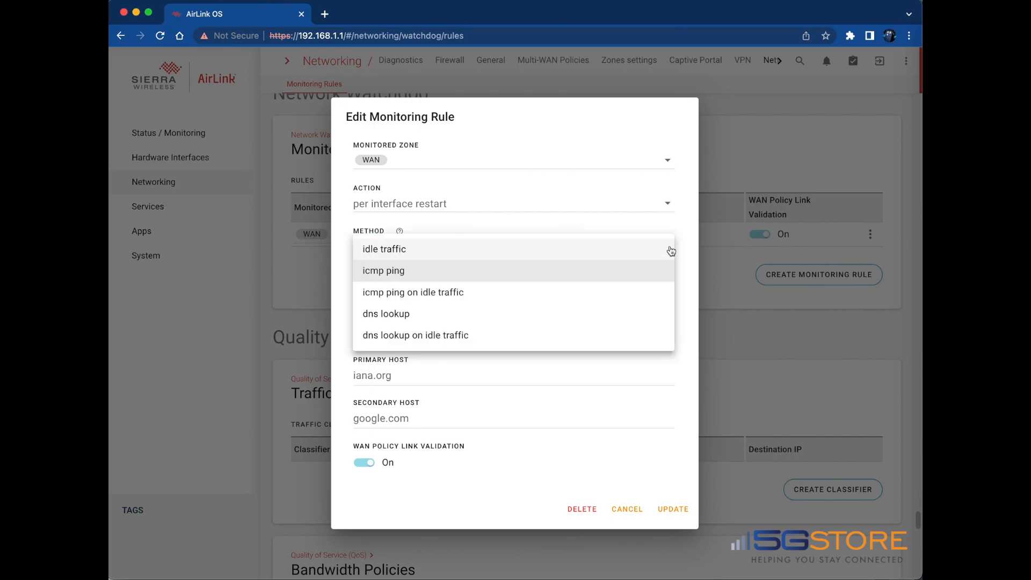
click(412, 292)
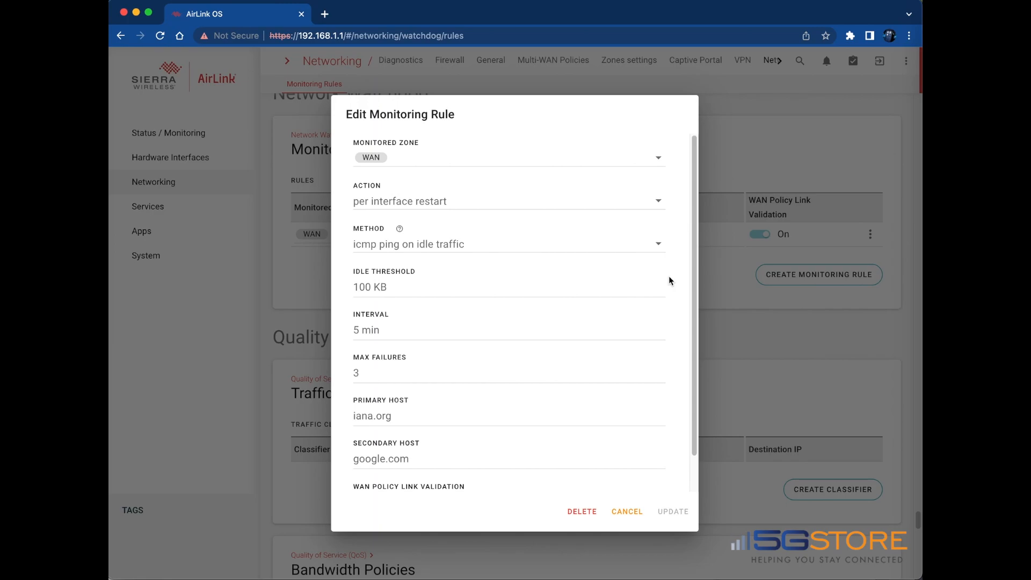
click(508, 244)
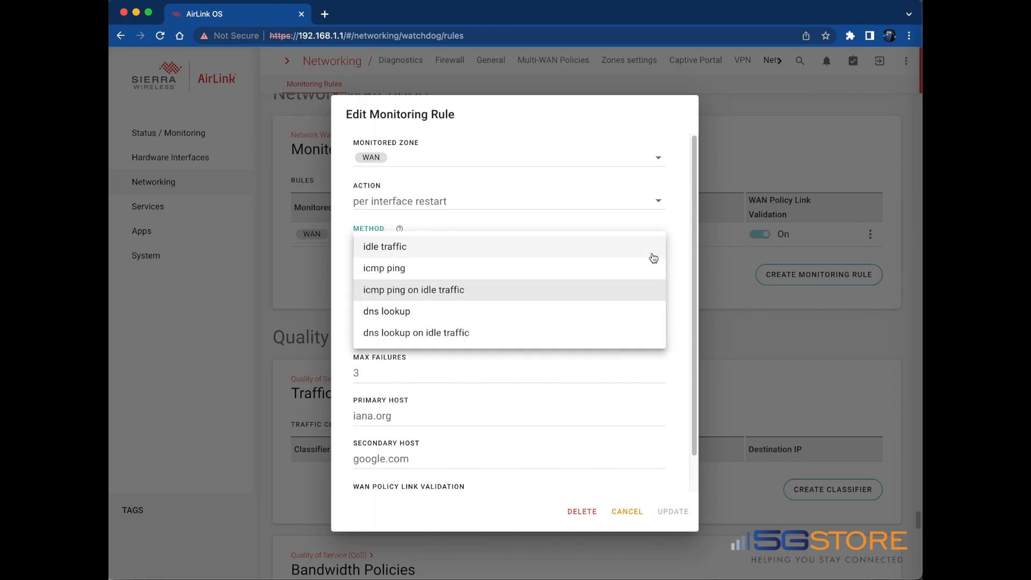
click(386, 312)
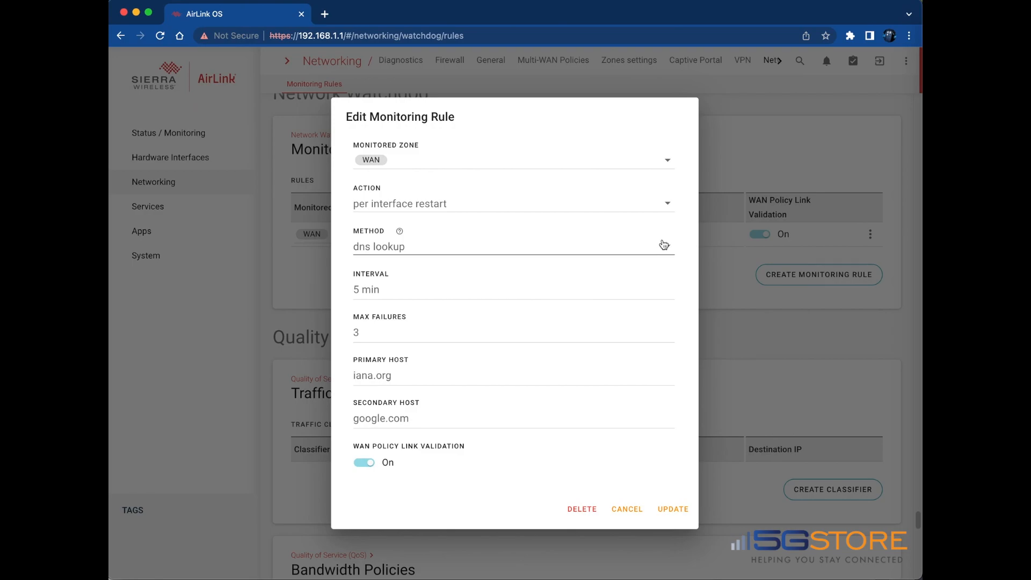
click(512, 247)
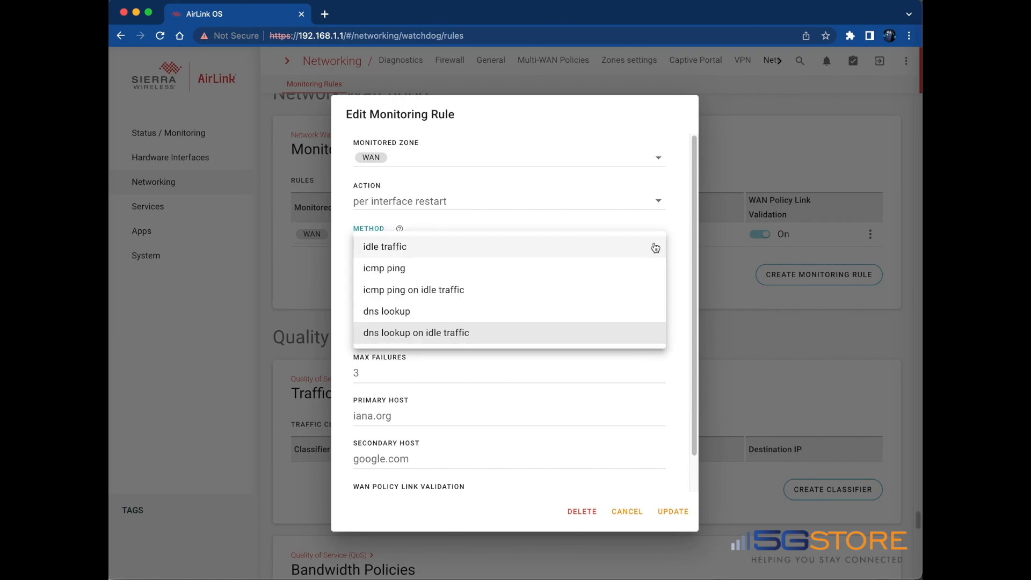
click(413, 289)
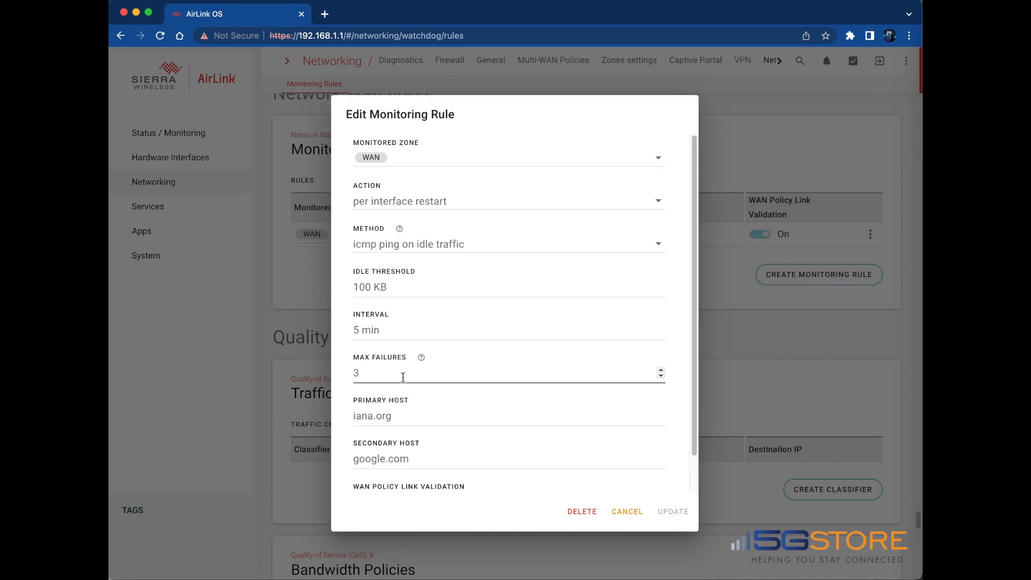
double_click(373, 416)
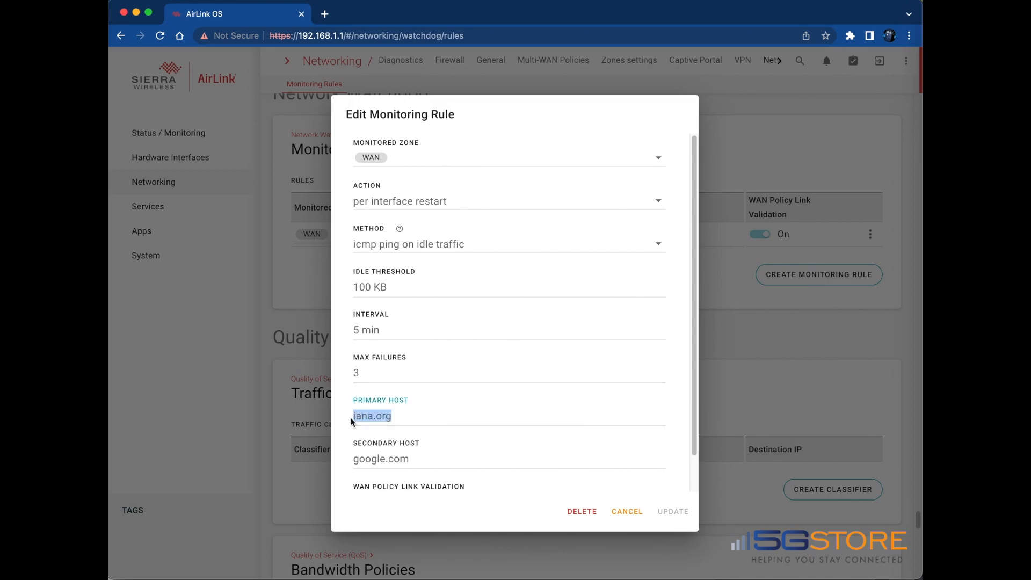
Set primary host 8.8.8.8 and secondary host 1.1.1.1, update and save the rule, then return to Status
text(8.8.)
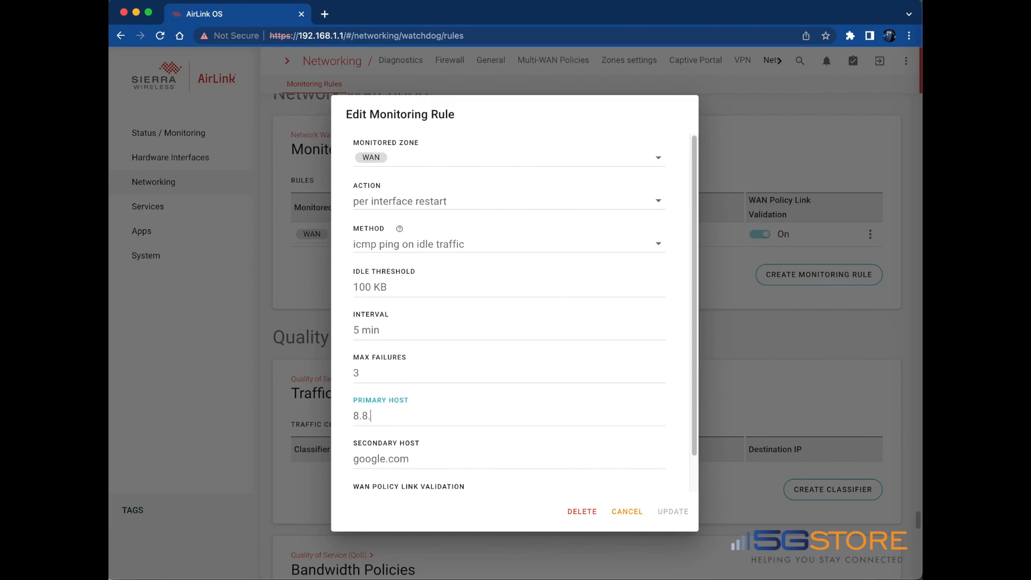
click(508, 459)
text(1.1.1.1)
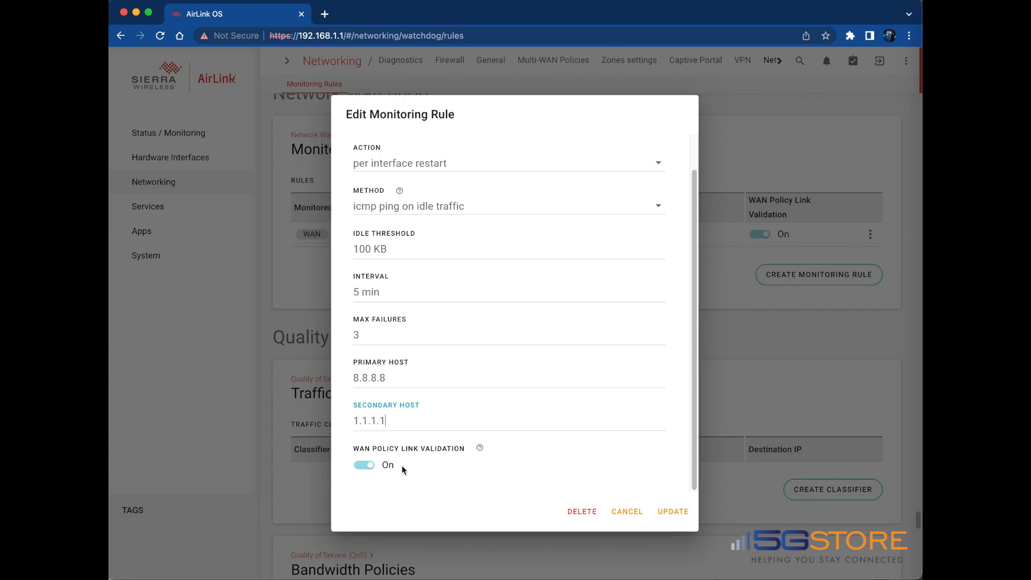
mouse_move(652, 502)
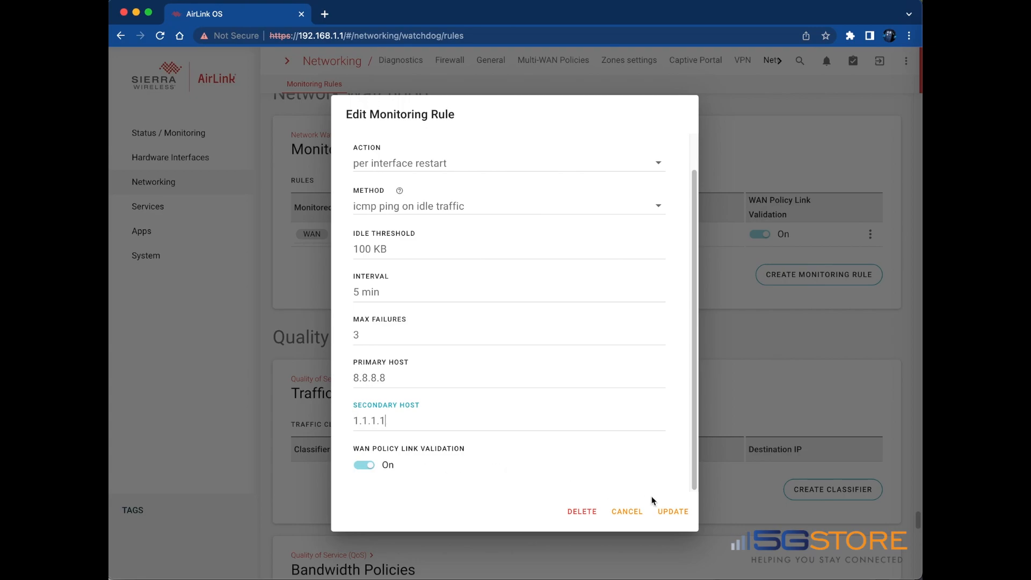
click(672, 511)
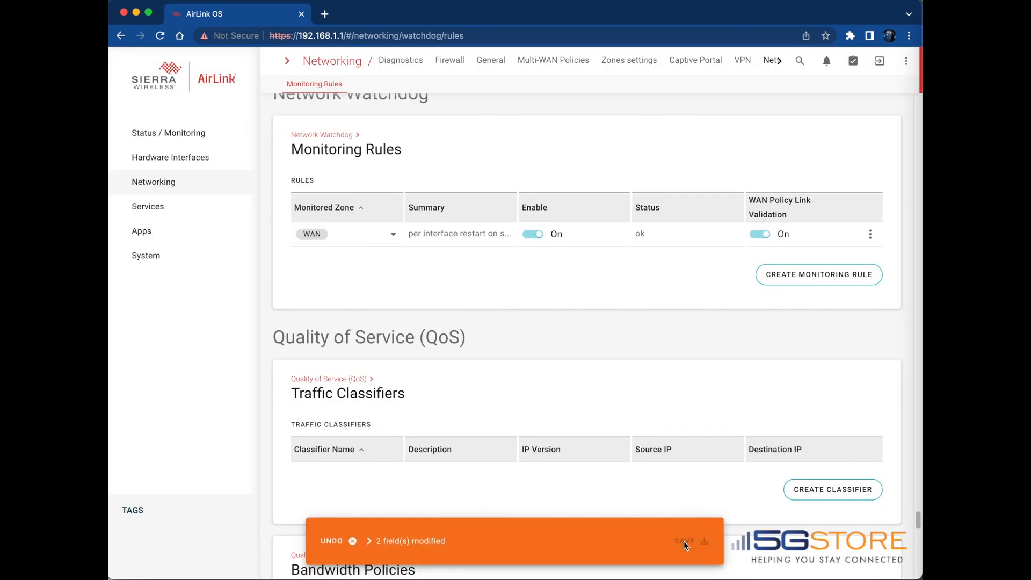
click(684, 540)
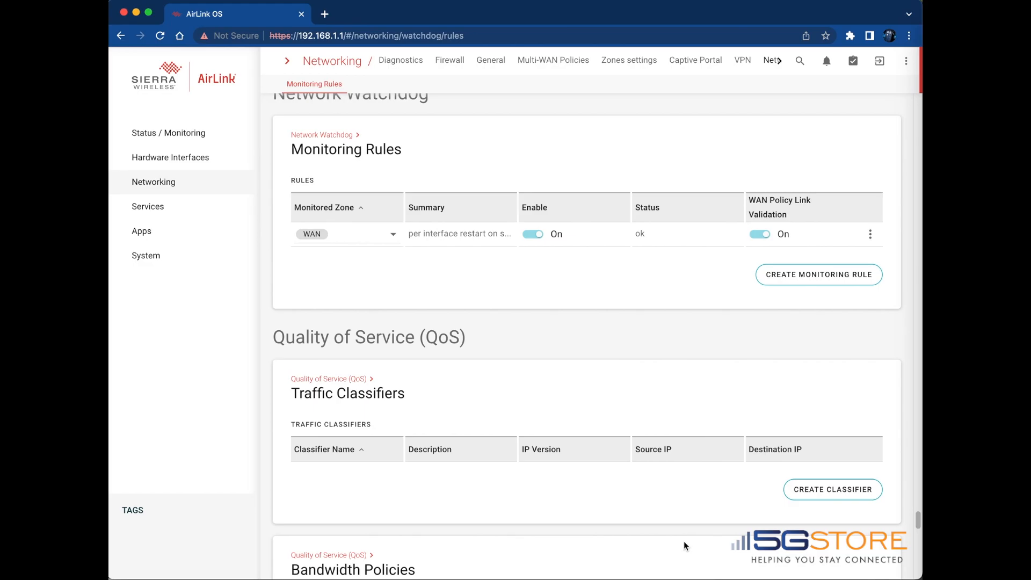
mouse_move(510, 300)
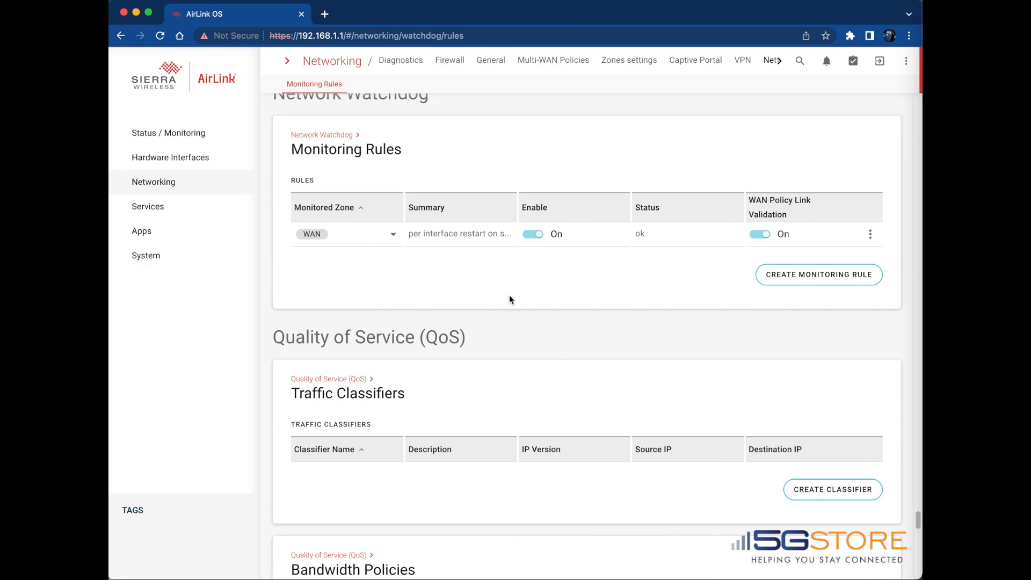
click(171, 132)
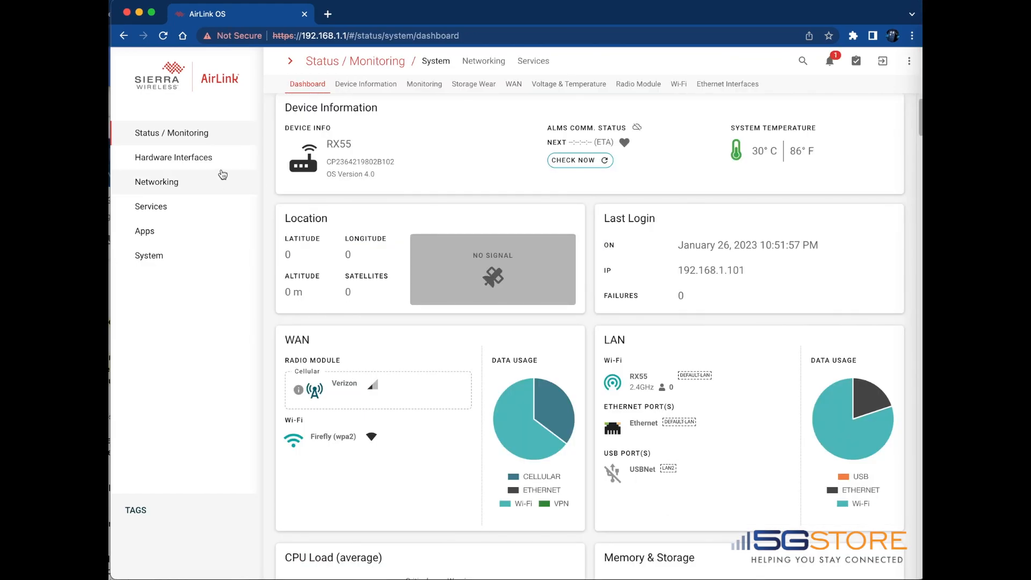
In Hardware Interfaces, toggle the cellular interface's Enable to Off, leaving the change unsaved
click(174, 157)
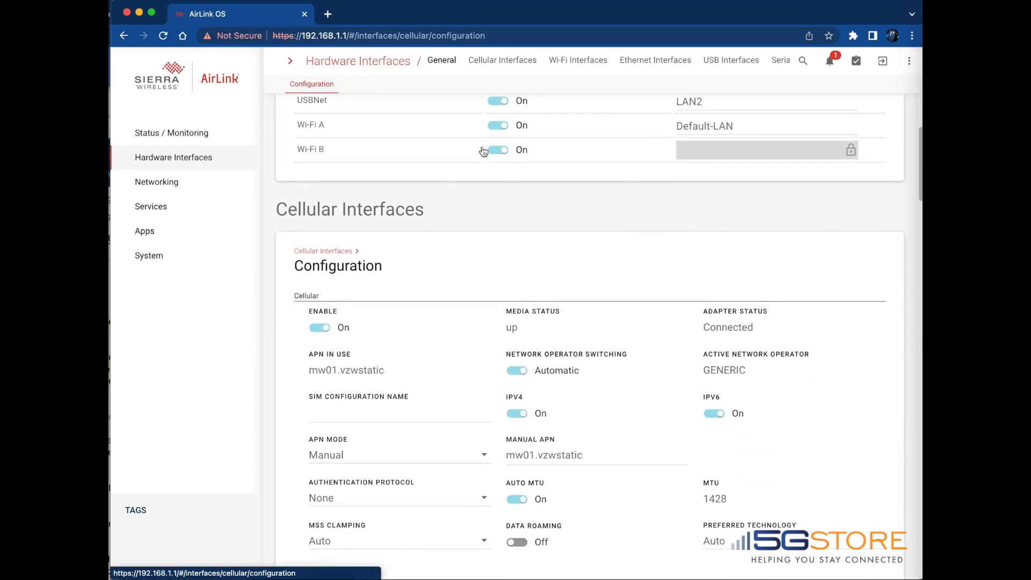
click(501, 60)
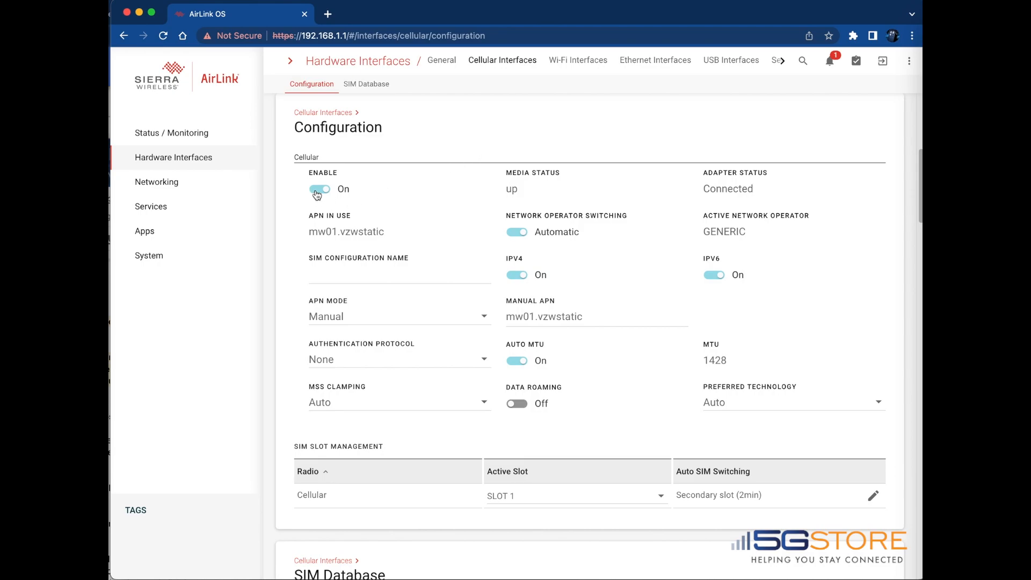
click(319, 189)
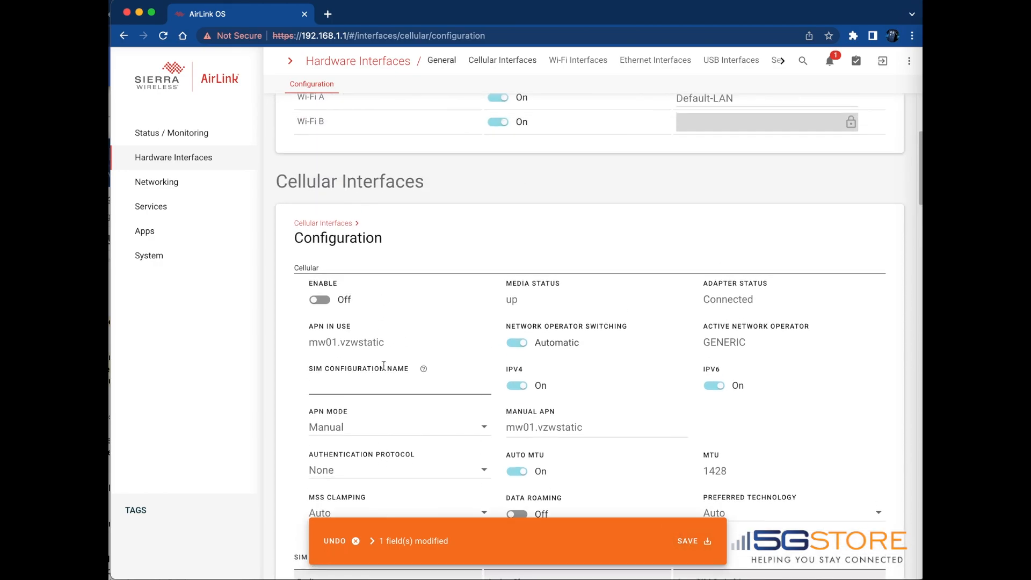
scroll(up, 3)
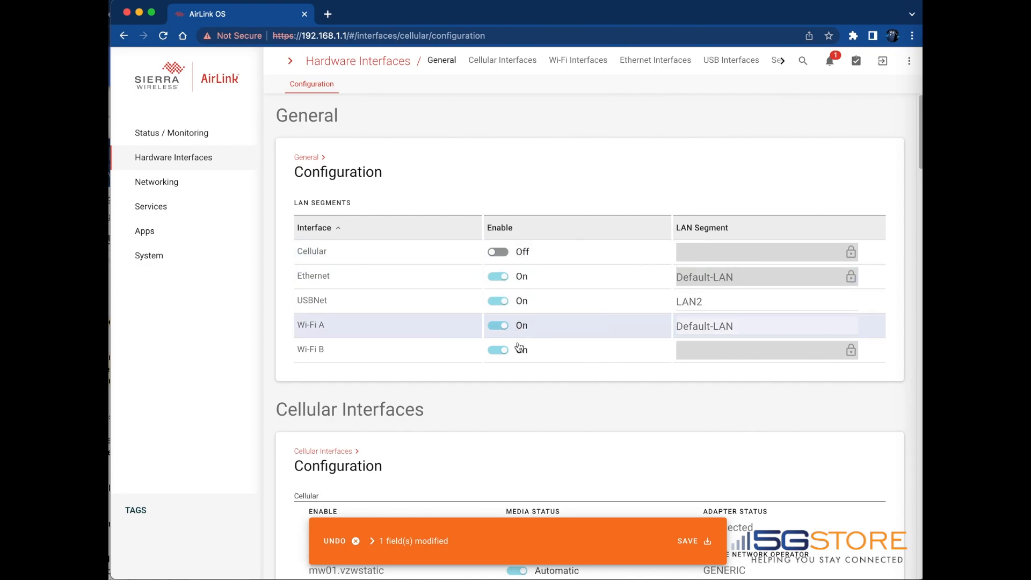
scroll(down, 3)
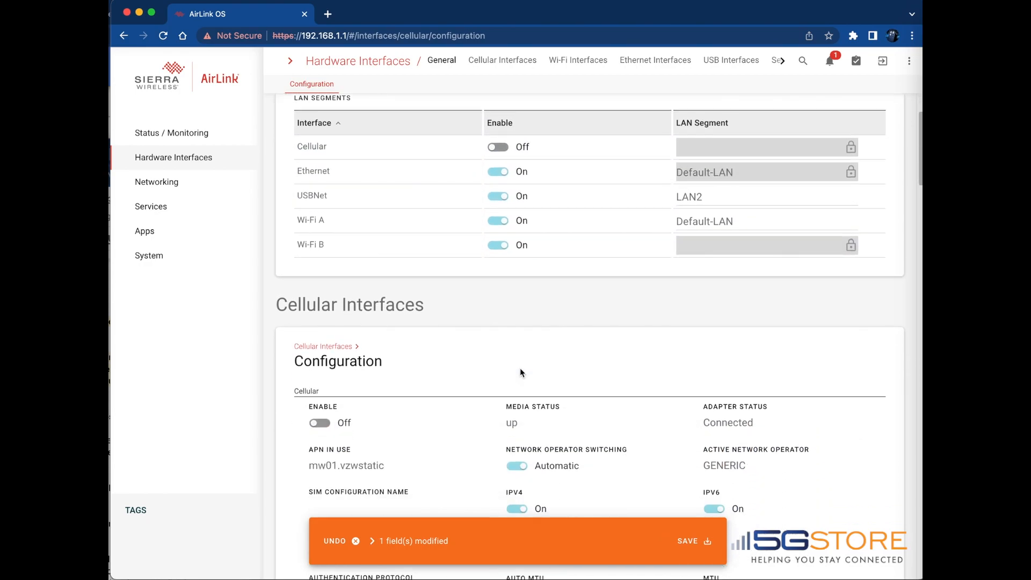
mouse_move(483, 367)
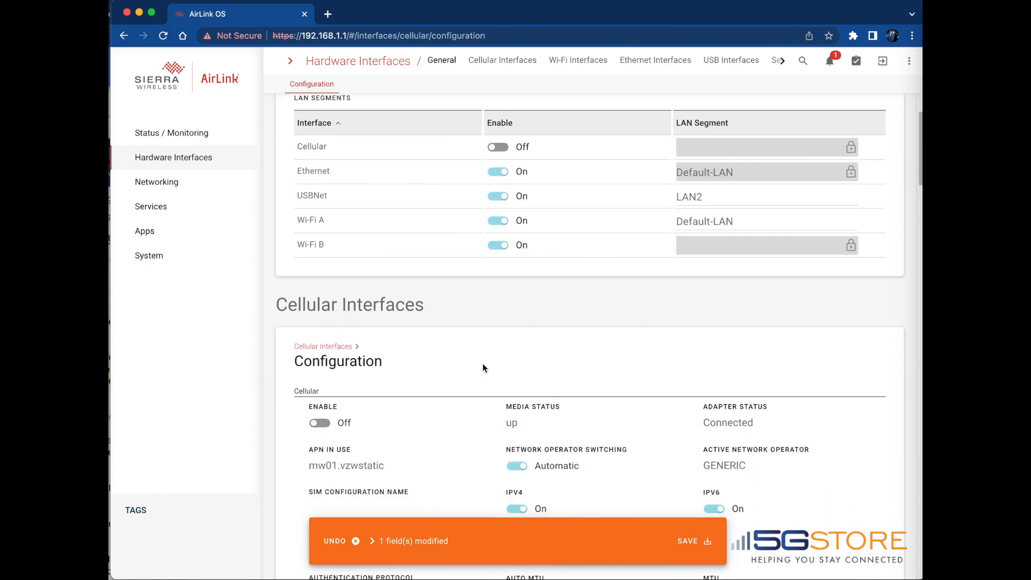